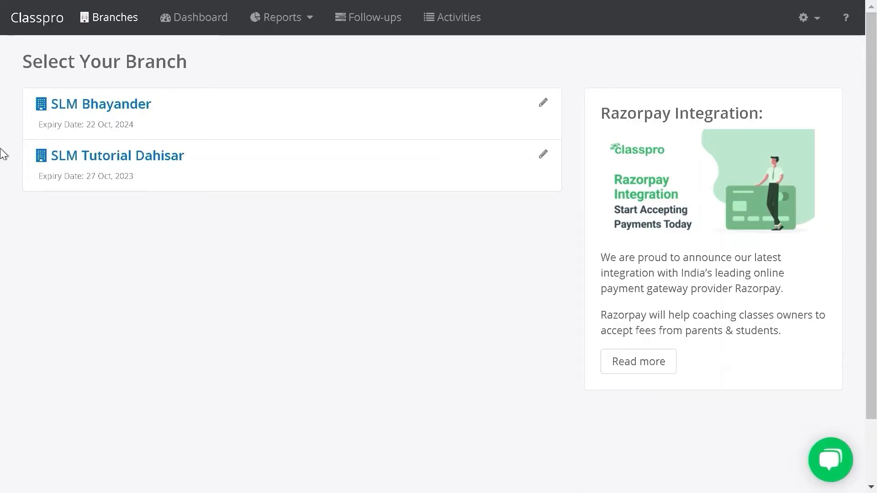
# Step: Open the Chap 2 HW assignment under SLM Bhayander's Assignments, listing its five students
pyautogui.click(101, 104)
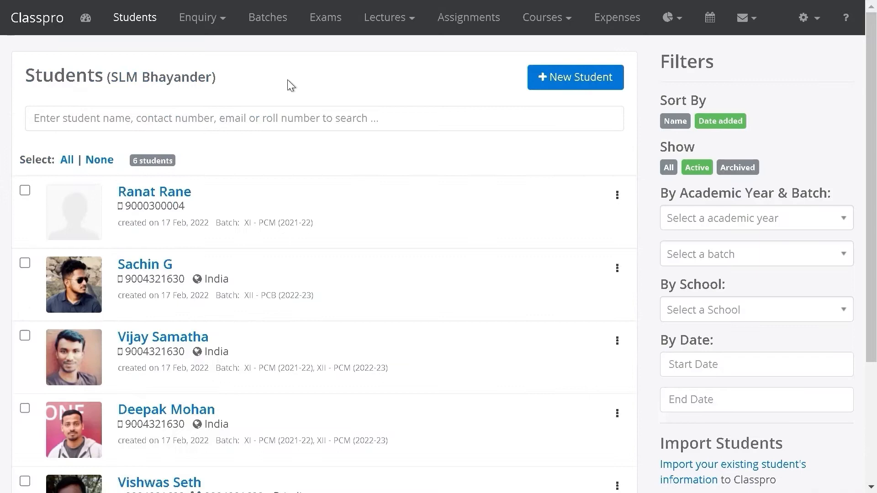
pyautogui.click(468, 18)
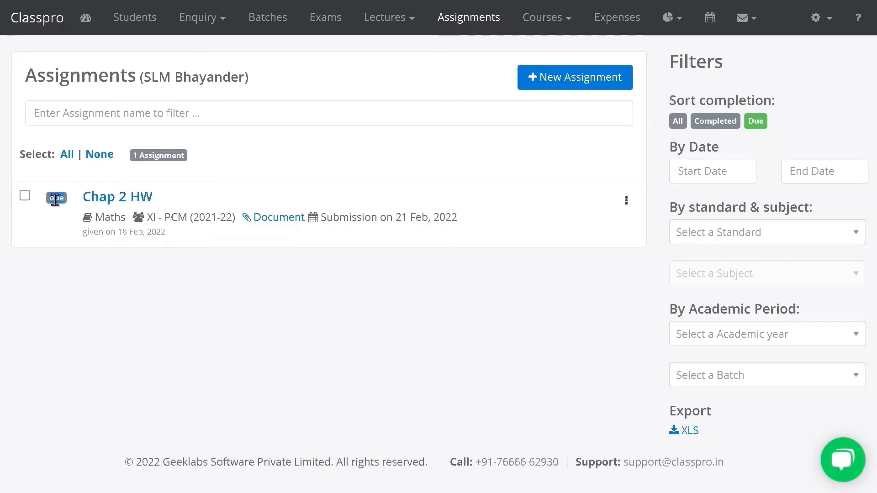
pyautogui.click(118, 196)
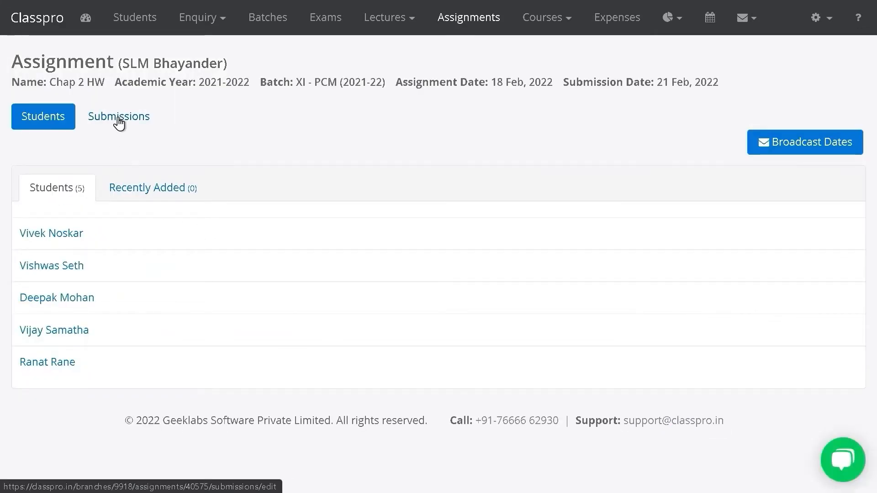
# Step: Show the Chap 2 HW submissions table: three submitted, two pending, none approved
pyautogui.click(118, 116)
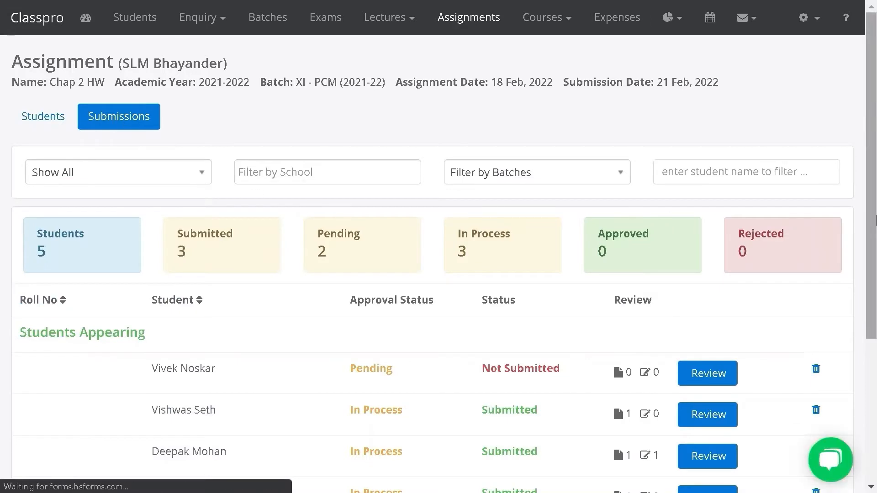
pyautogui.scroll(-3)
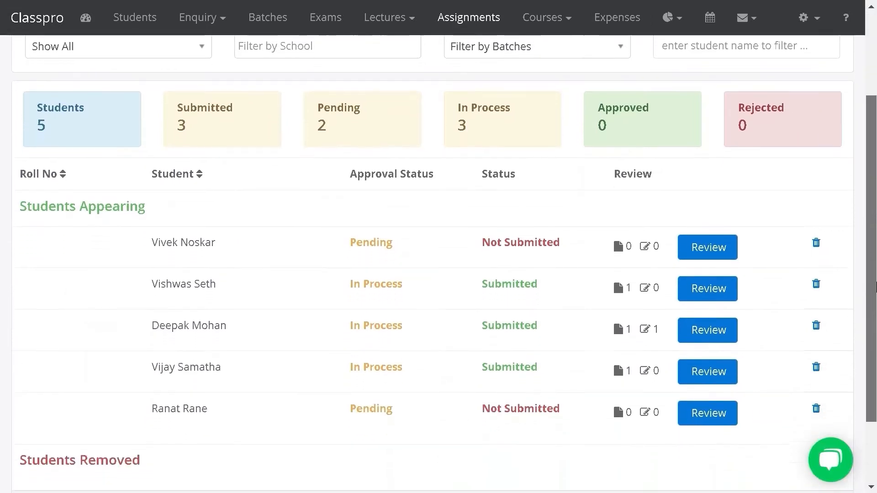
pyautogui.scroll(-3)
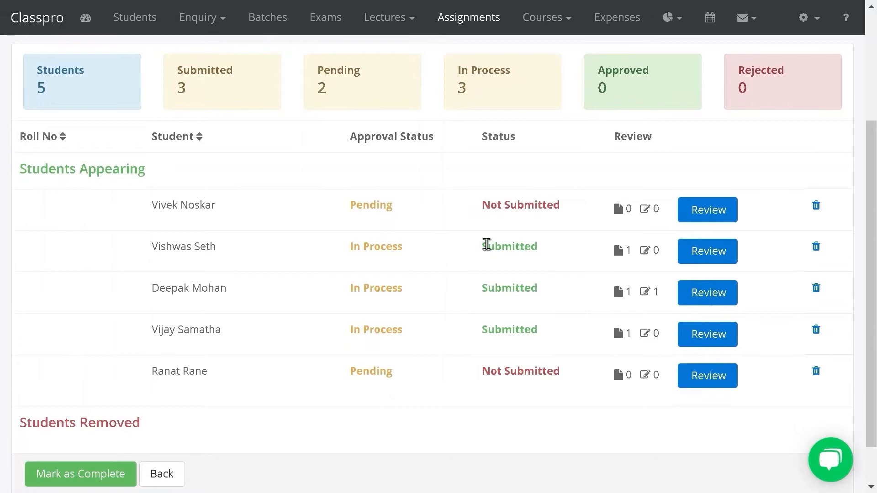
pyautogui.moveTo(584, 266)
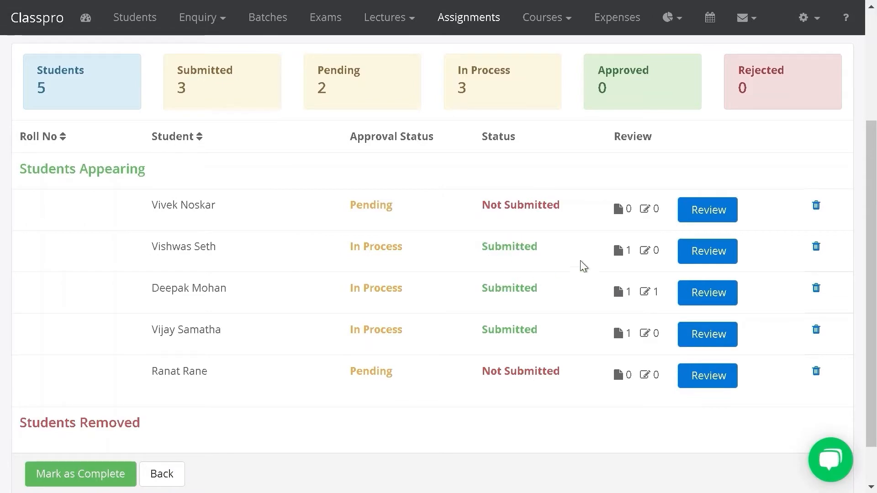
pyautogui.click(708, 251)
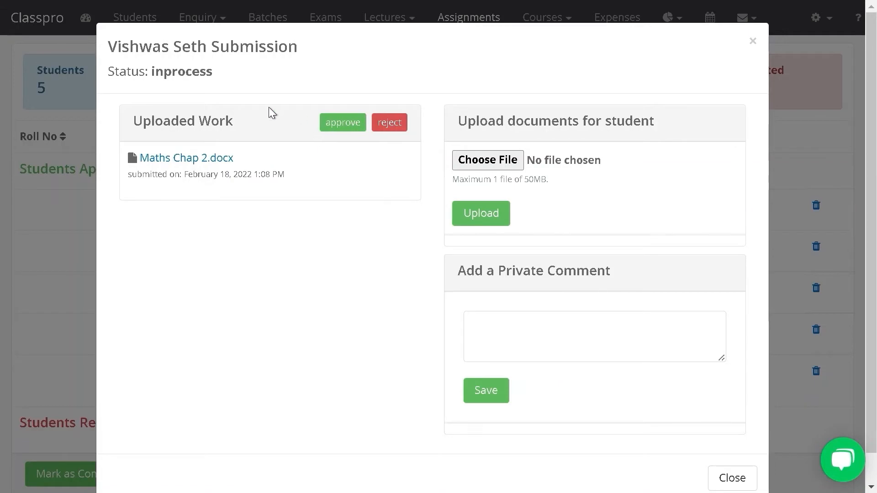
pyautogui.moveTo(187, 157)
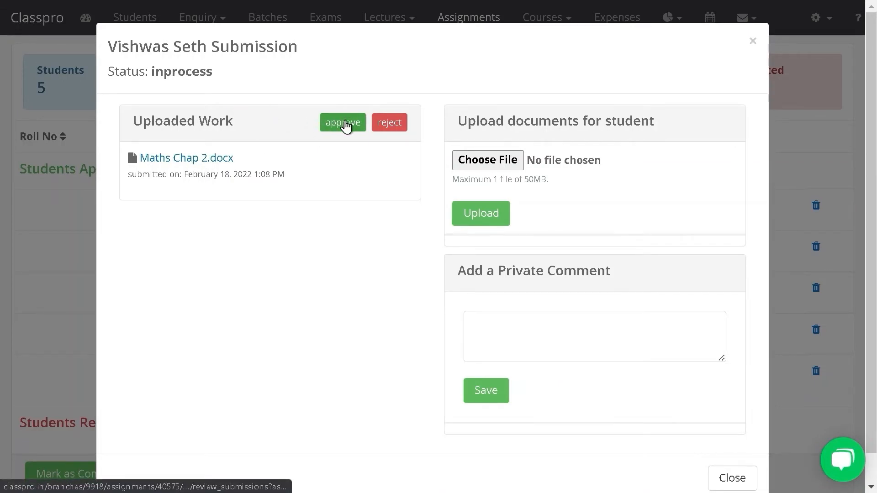
pyautogui.click(342, 121)
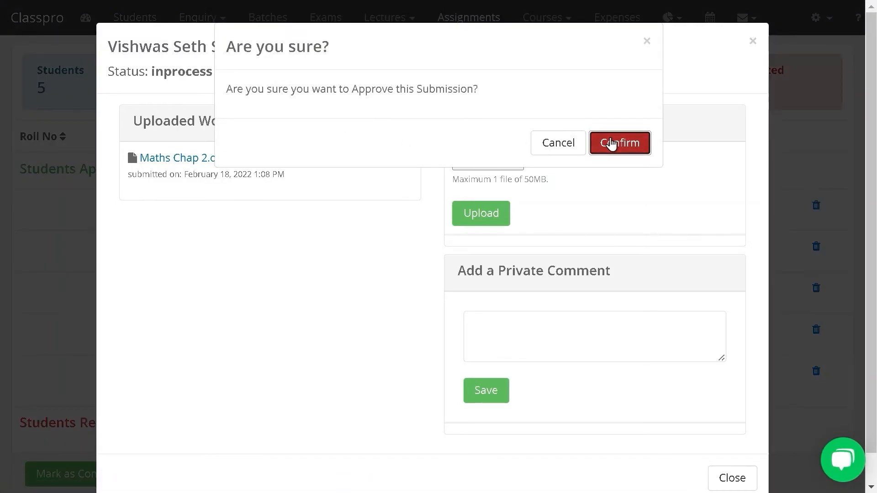
pyautogui.click(619, 142)
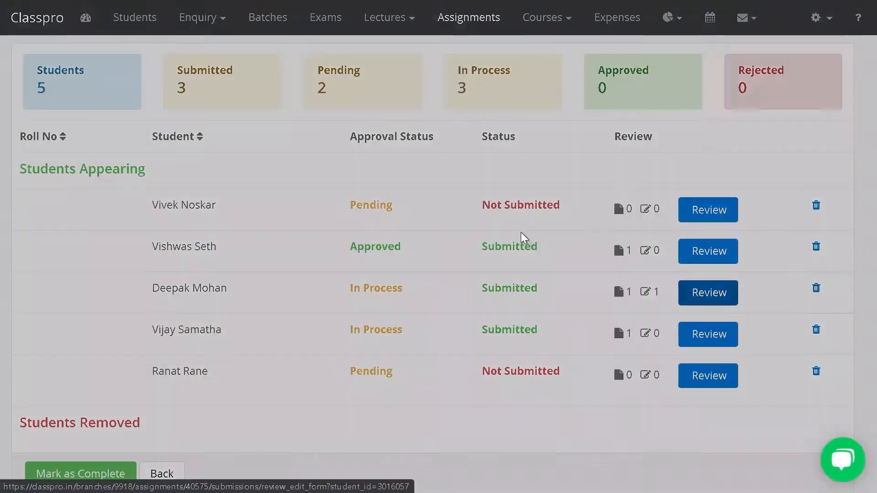
pyautogui.click(707, 292)
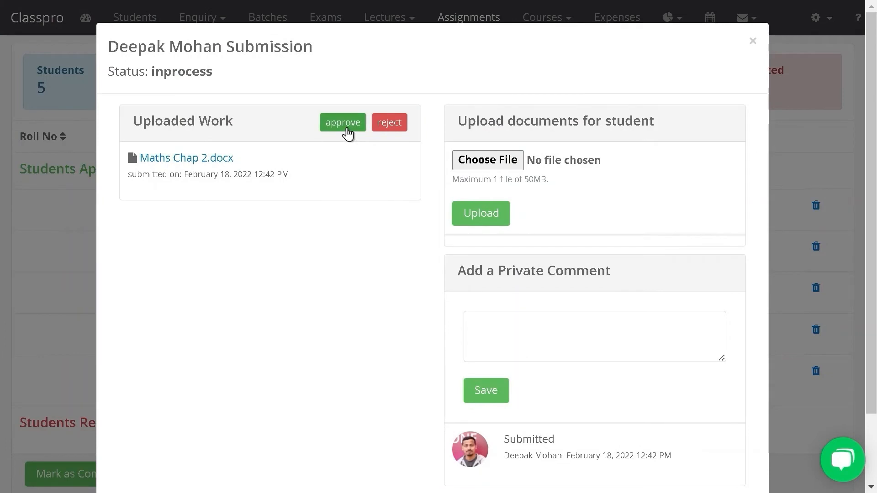
pyautogui.click(342, 123)
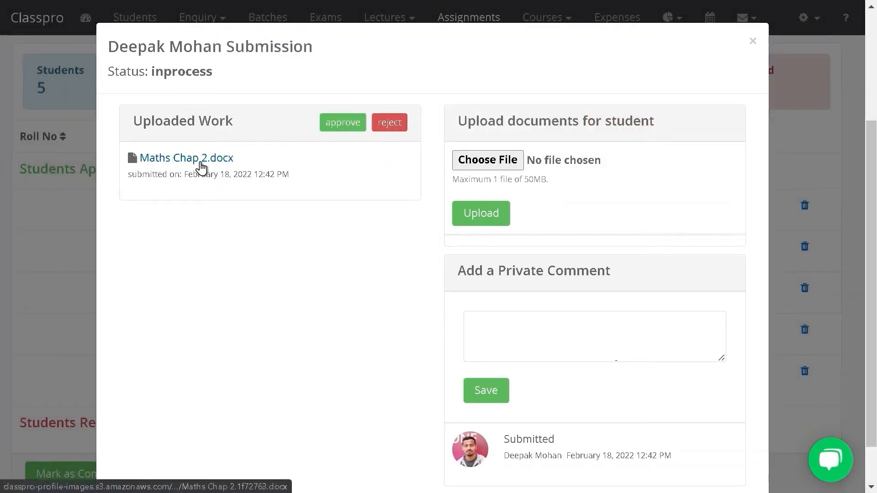
pyautogui.moveTo(362, 334)
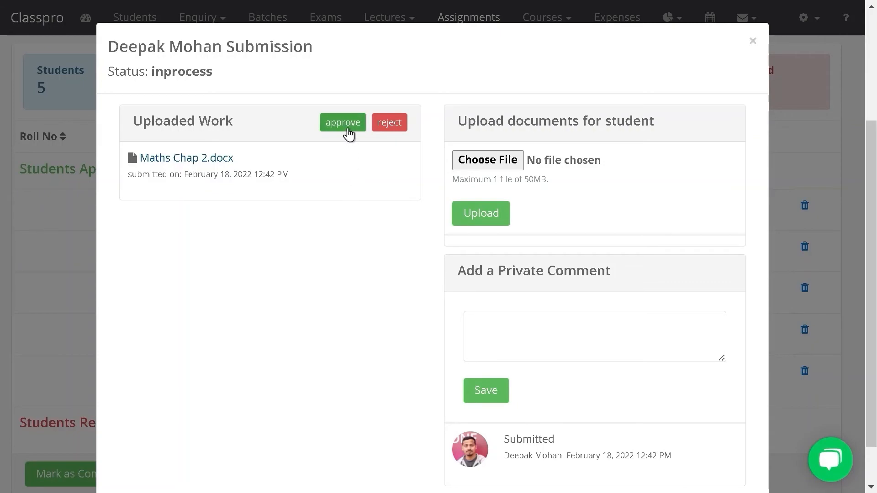
pyautogui.click(342, 121)
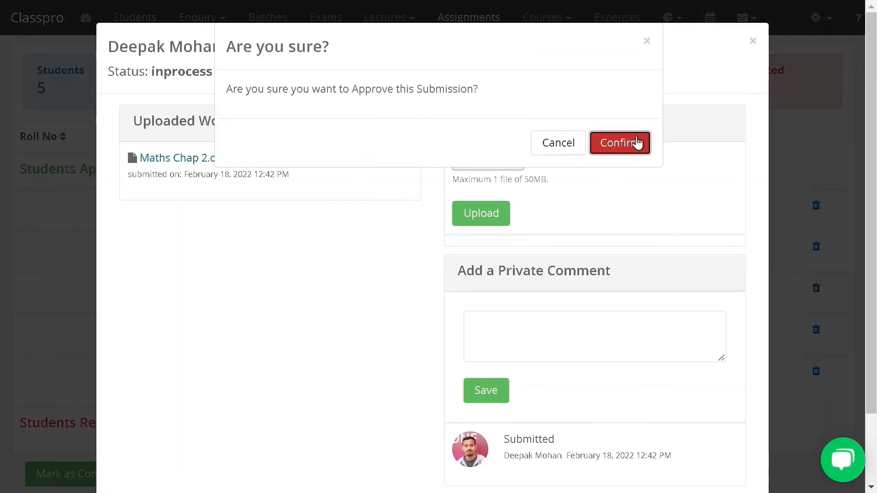
pyautogui.click(619, 143)
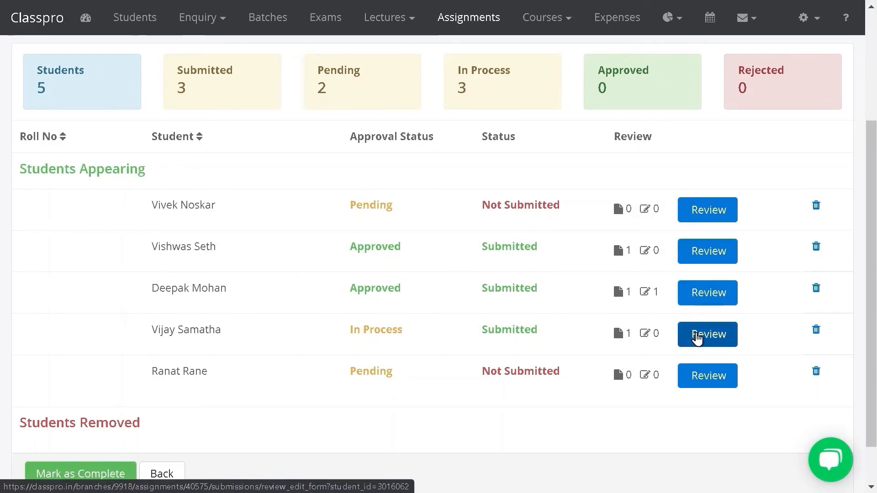
pyautogui.click(706, 335)
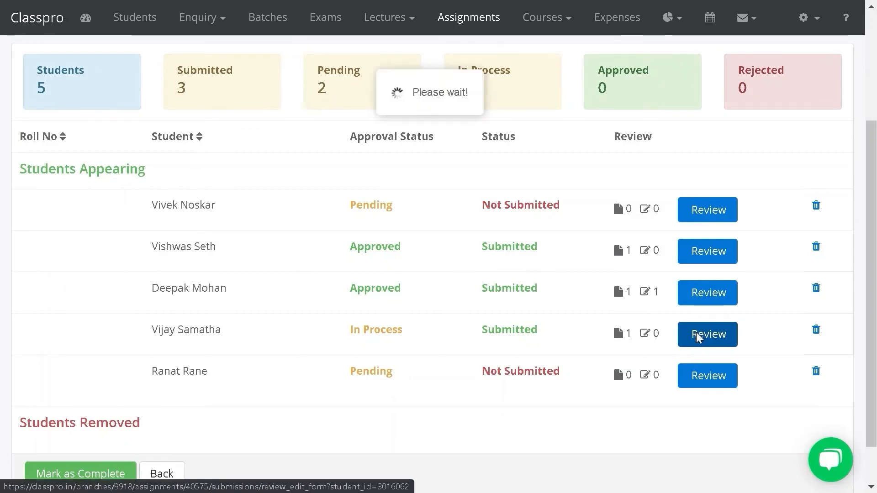
pyautogui.click(707, 334)
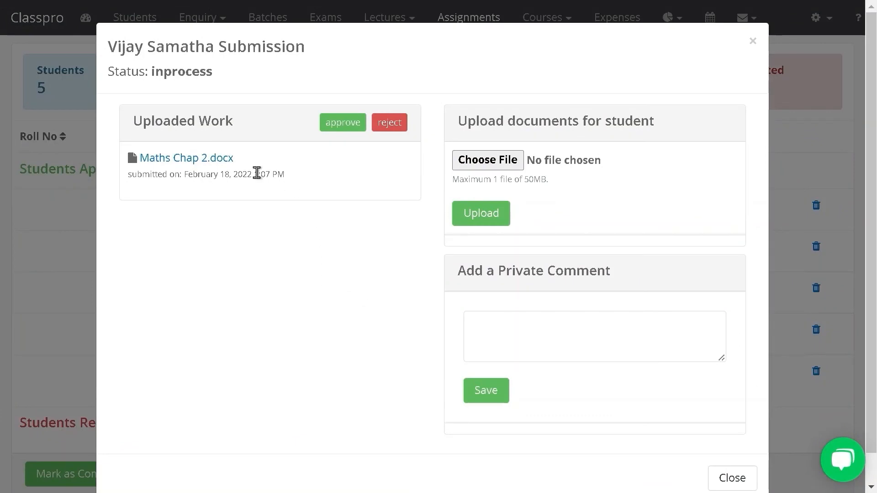
pyautogui.moveTo(199, 137)
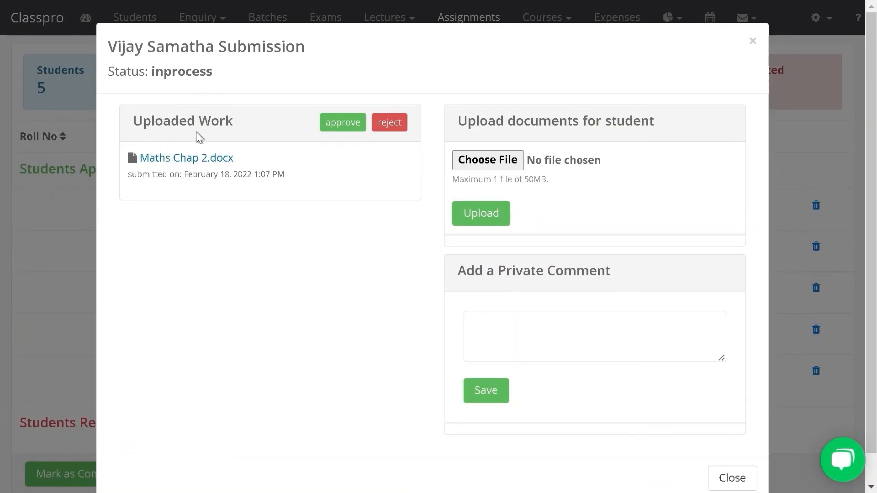
pyautogui.moveTo(250, 174)
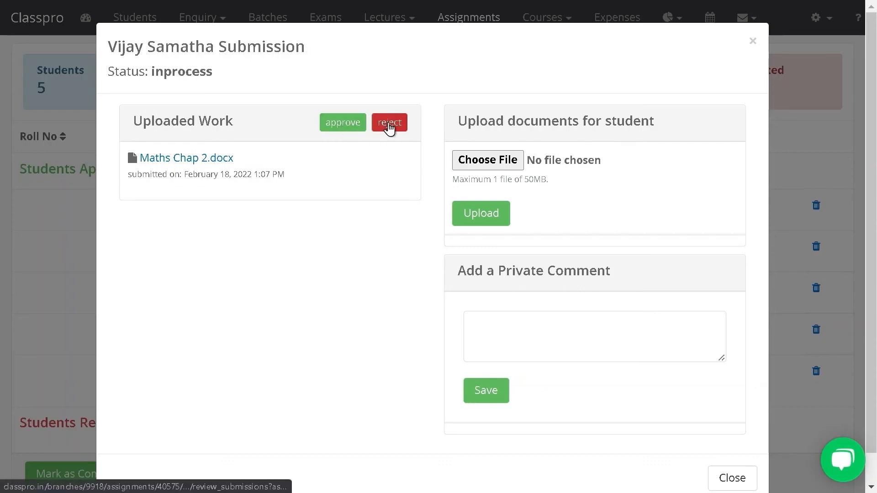
pyautogui.click(389, 123)
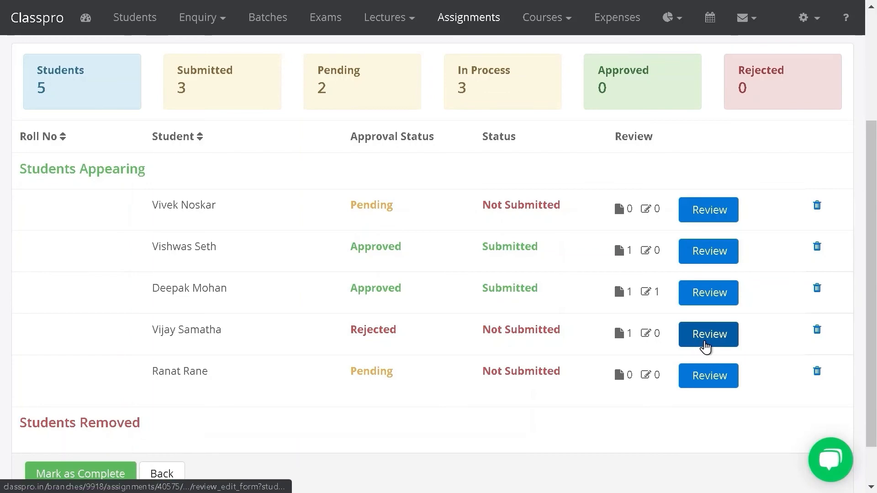
pyautogui.click(708, 334)
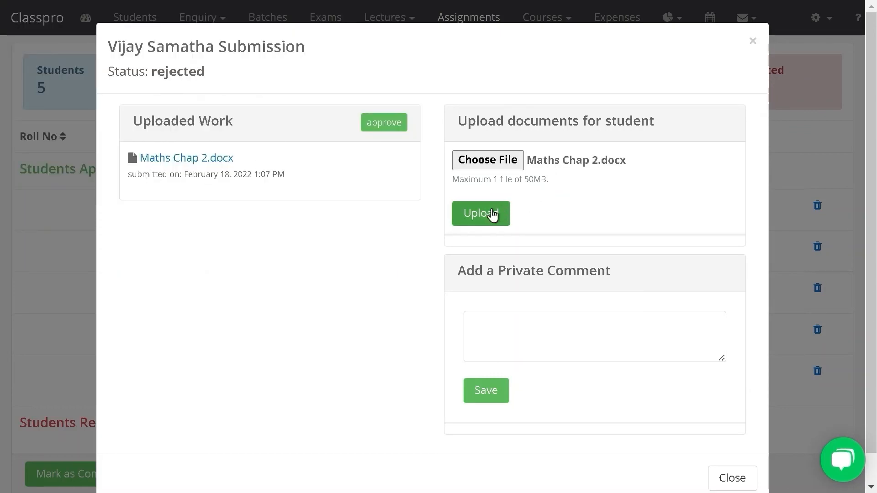
pyautogui.click(479, 212)
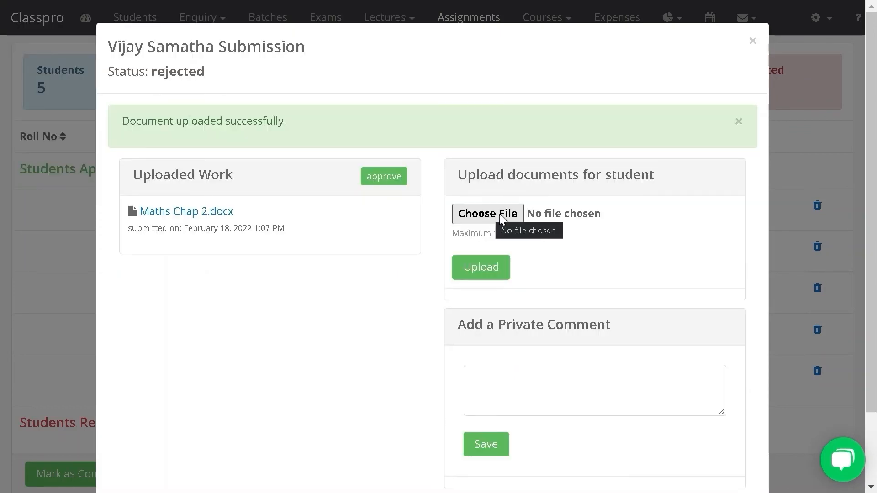
pyautogui.moveTo(750, 150)
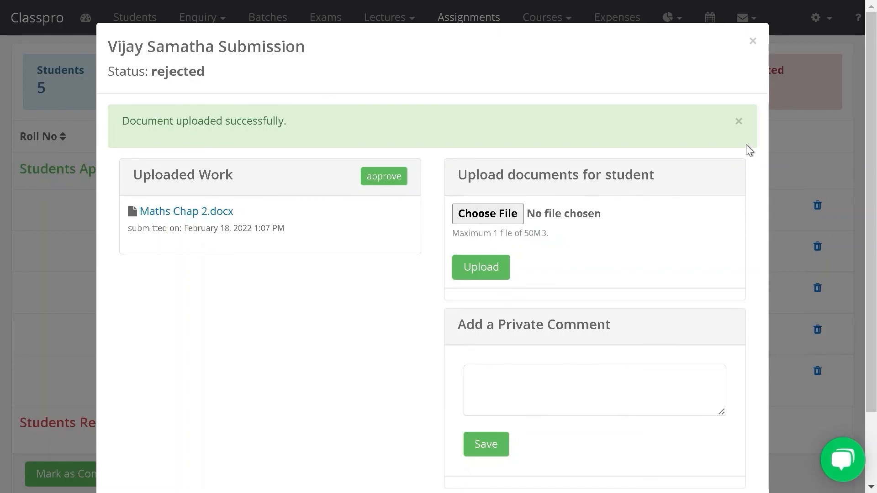